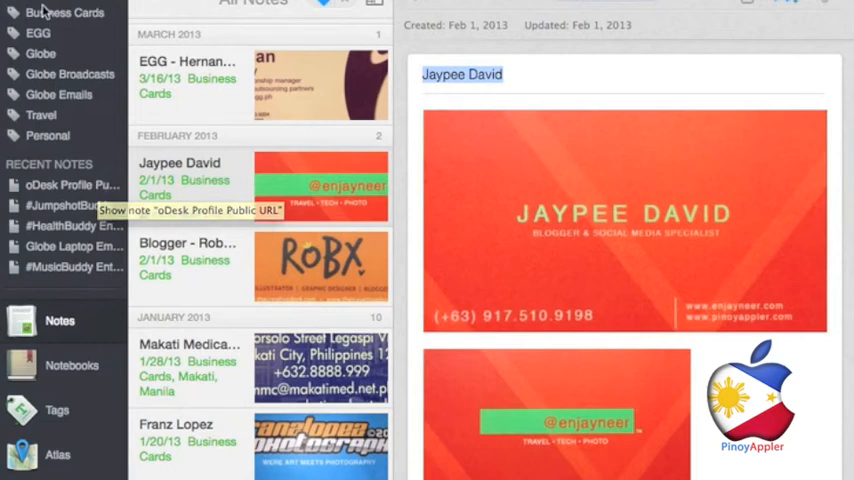
pyautogui.moveTo(88, 96)
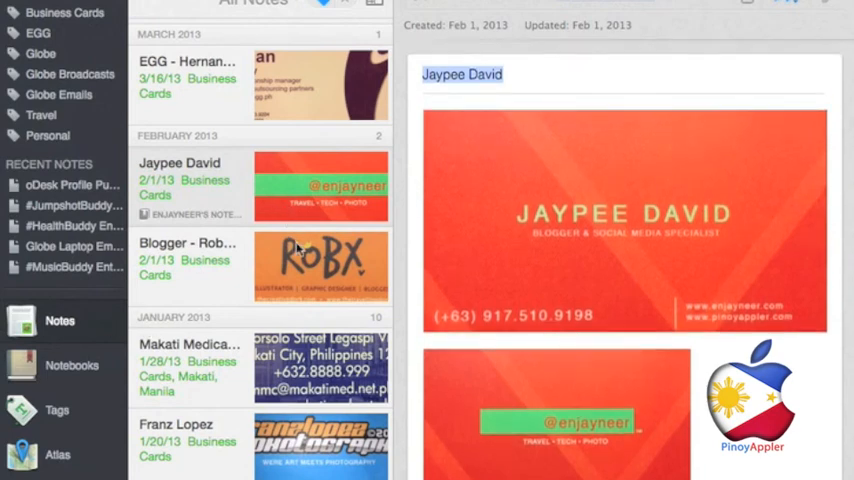
pyautogui.moveTo(296, 246)
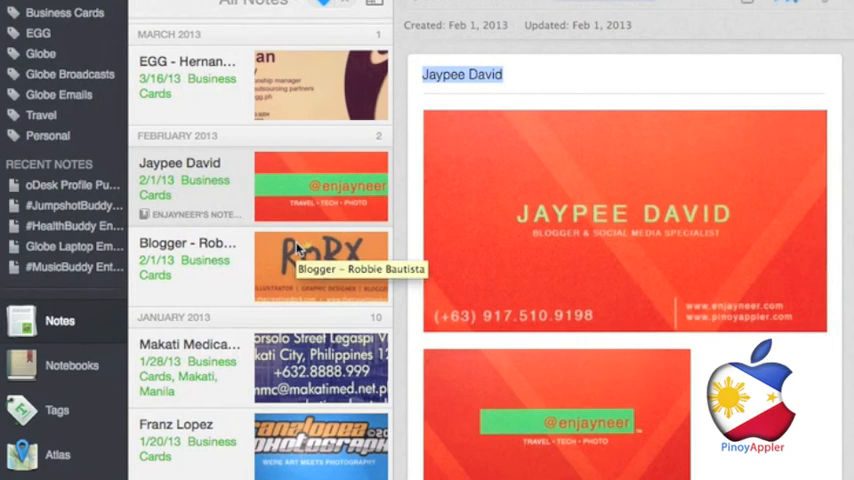
pyautogui.scroll(-3)
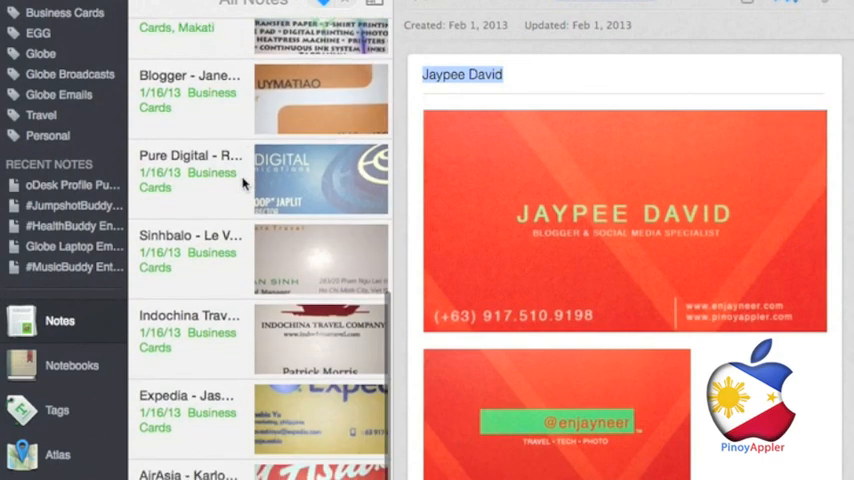